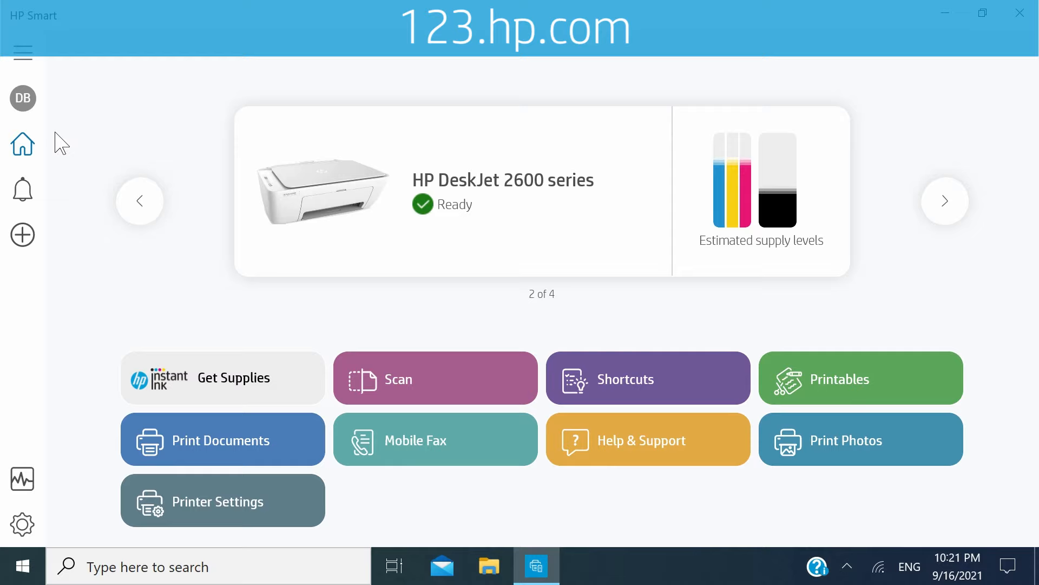
Select the HP DeskJet Plus 6000 series printer and start a scan with it.
left_click(140, 201)
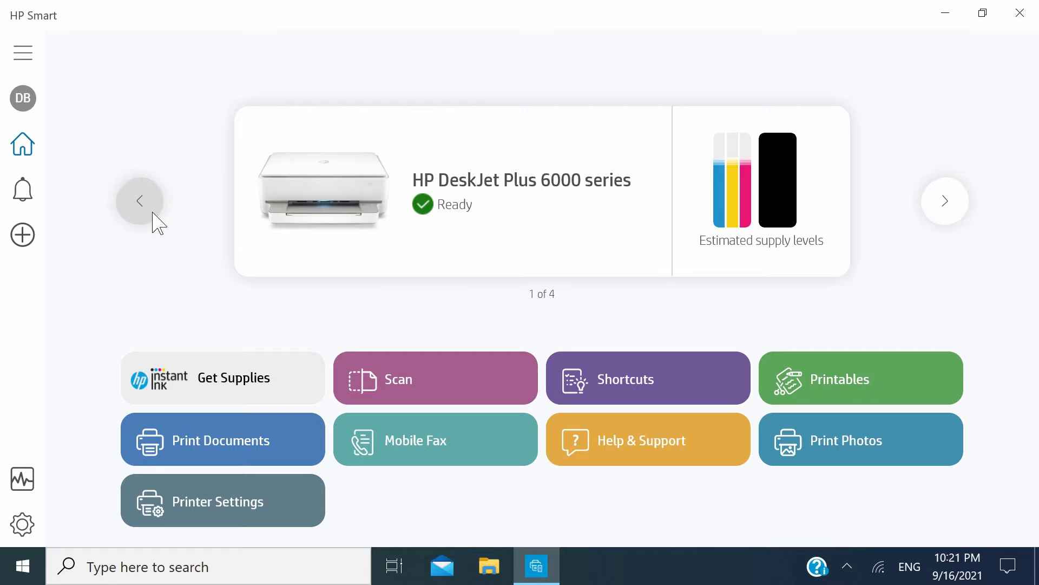
left_click(435, 378)
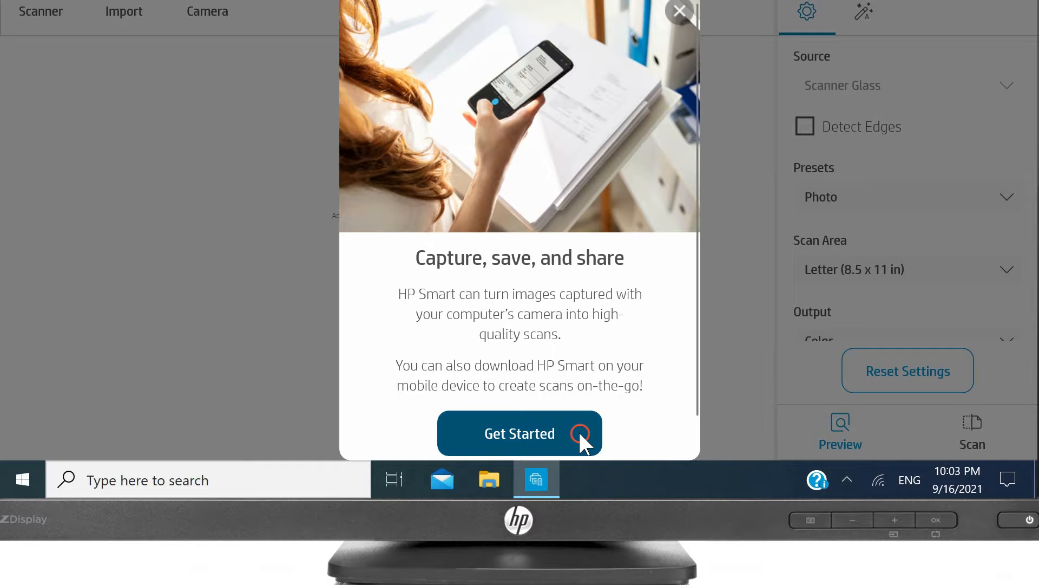
Dismiss the camera intro, check the Photo, colour, 300 dpi settings, and preview the scan.
left_click(520, 433)
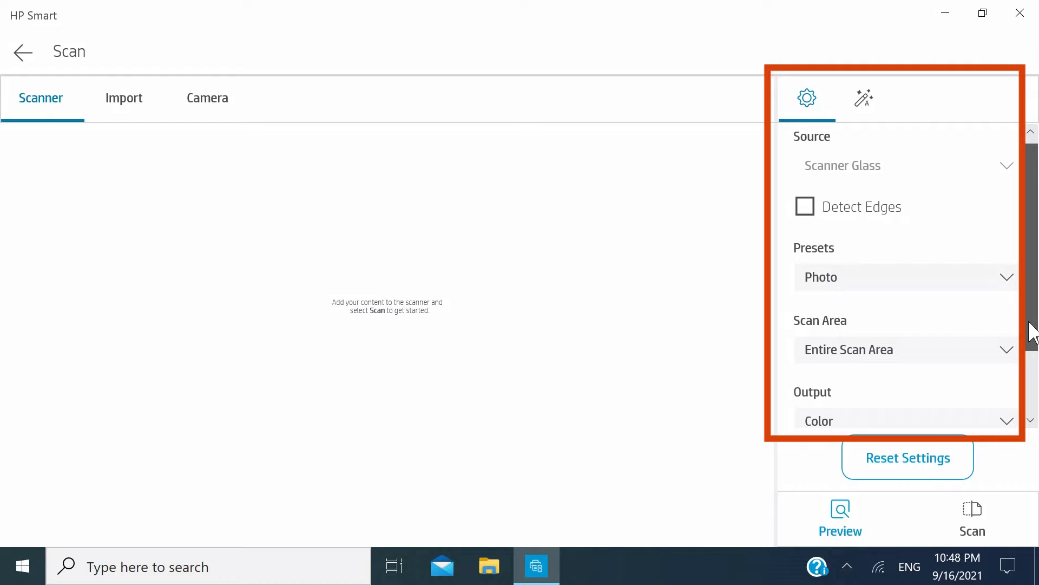
scroll("down", 3)
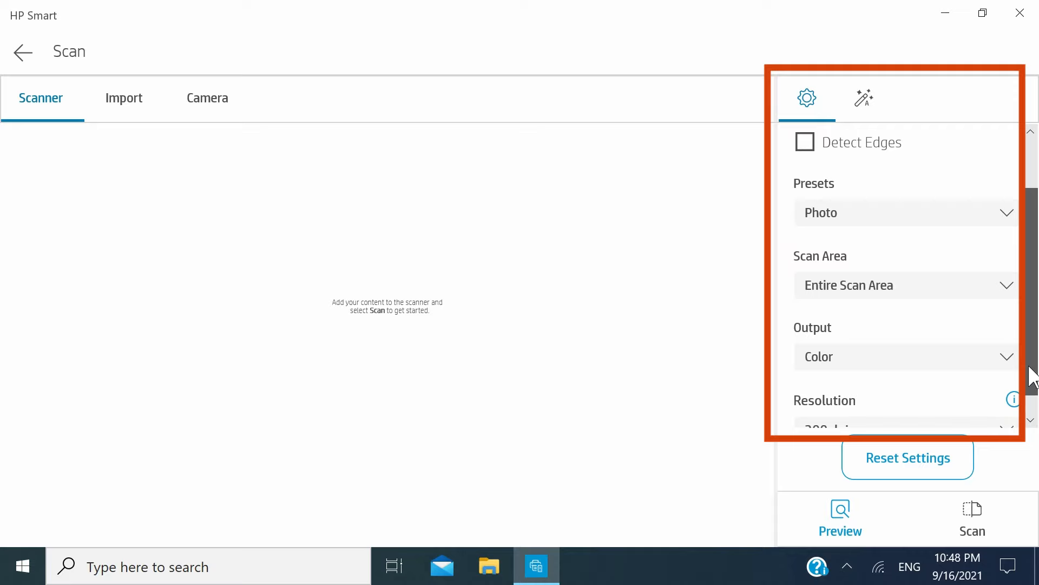
scroll("down", 3)
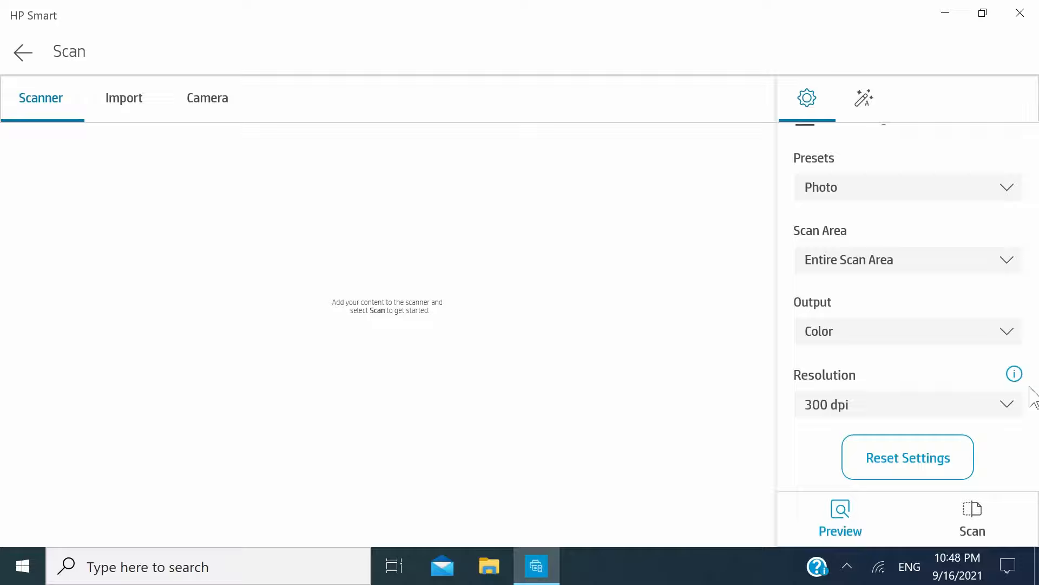
left_click(840, 517)
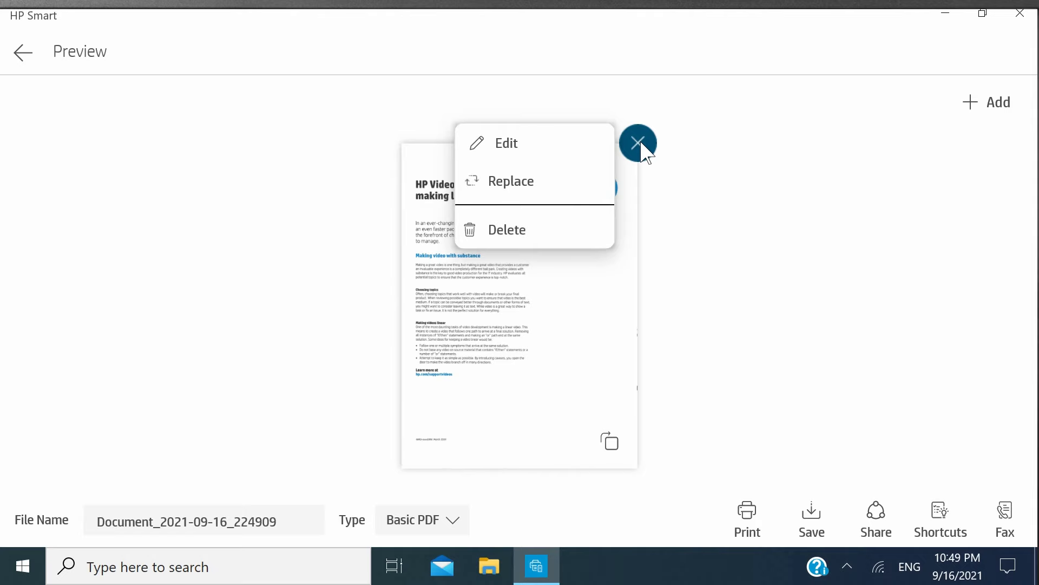
Close the page options menu and add the HP Print and Scan Doctor page.
left_click(637, 142)
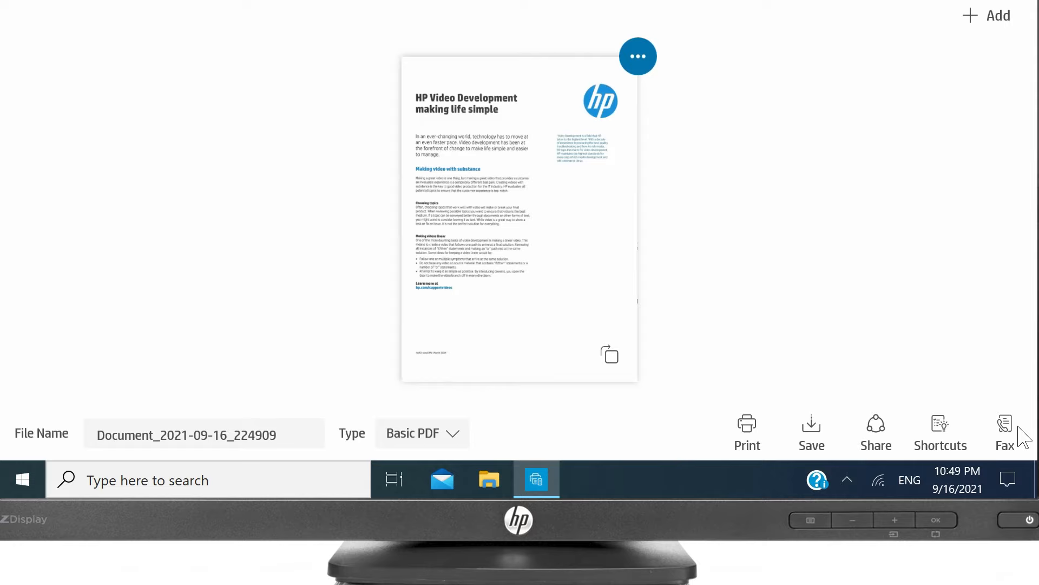
left_click(987, 15)
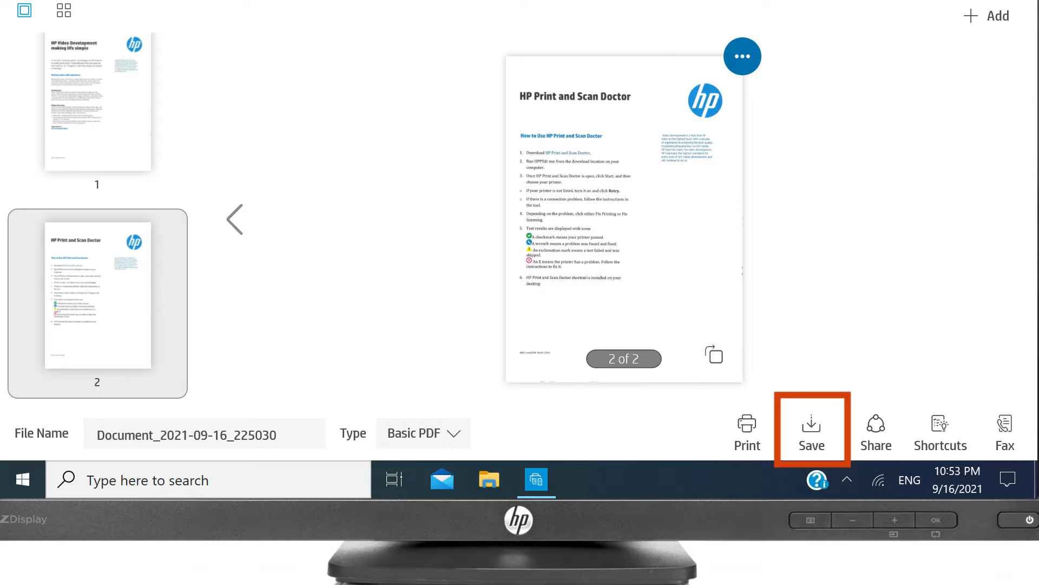
Save the two-page document and launch Windows Fax and Scan from Start search.
left_click(811, 427)
type("windows fax and scan")
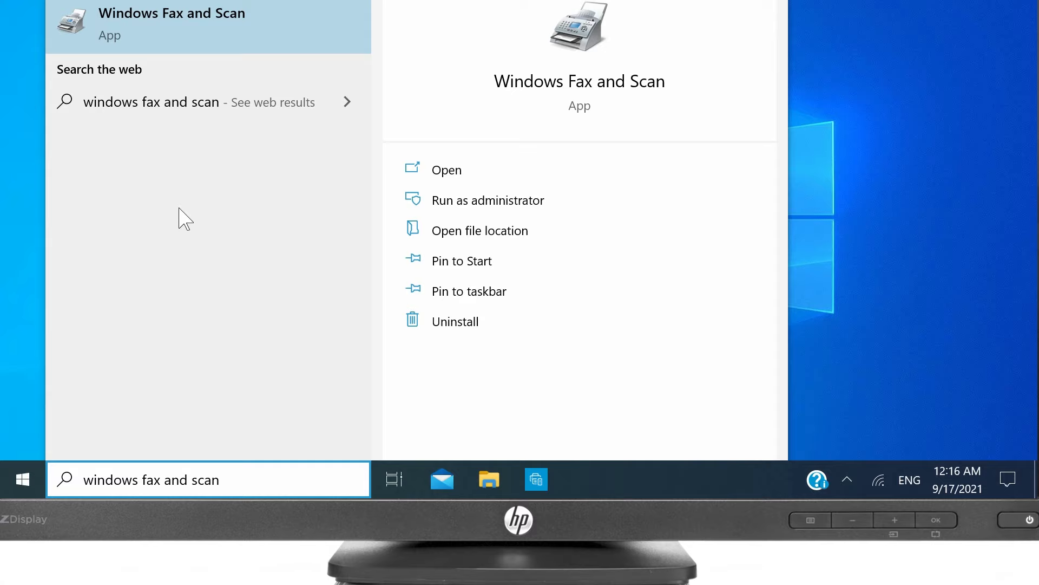
left_click(447, 169)
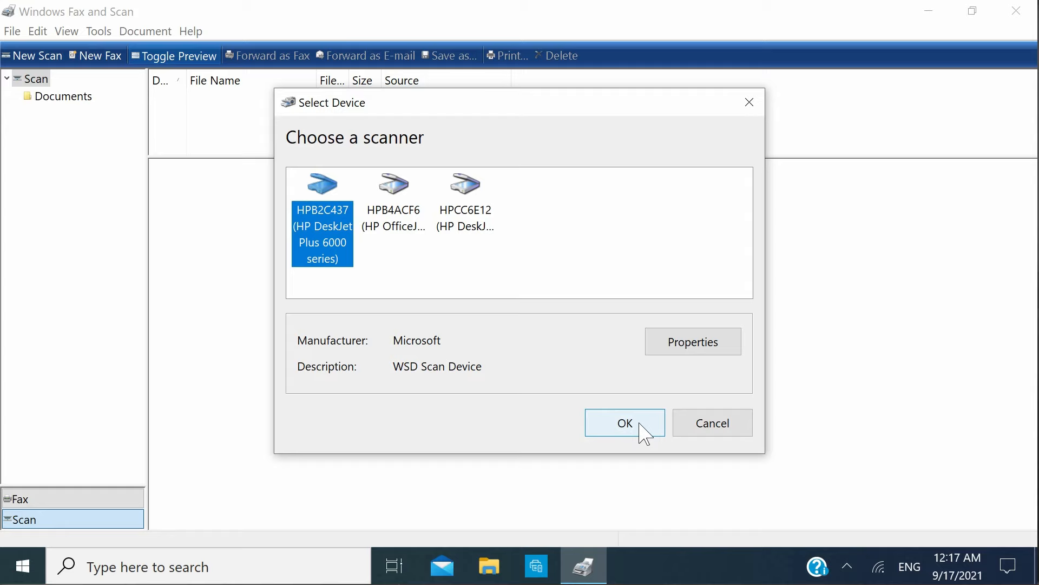
Choose the DeskJet Plus 6000 (HPB2C437) as scanner and check the Source options.
left_click(623, 423)
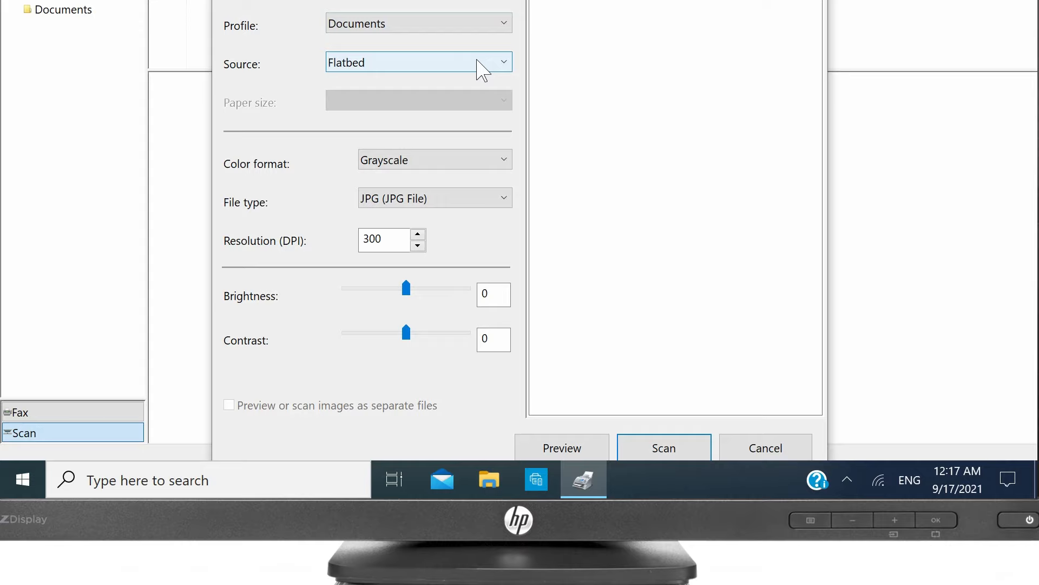
left_click(663, 447)
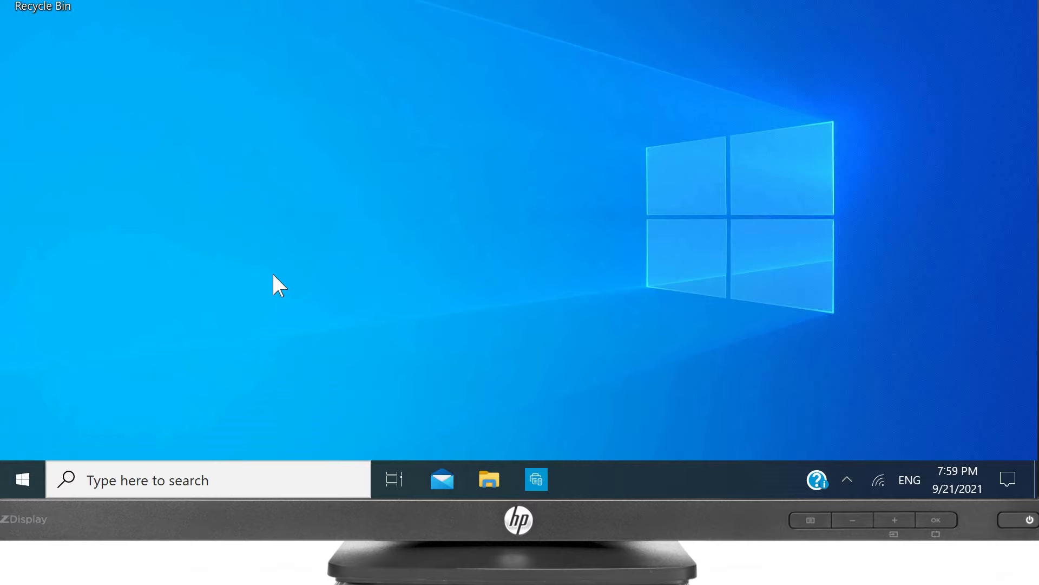
mouse_move(259, 289)
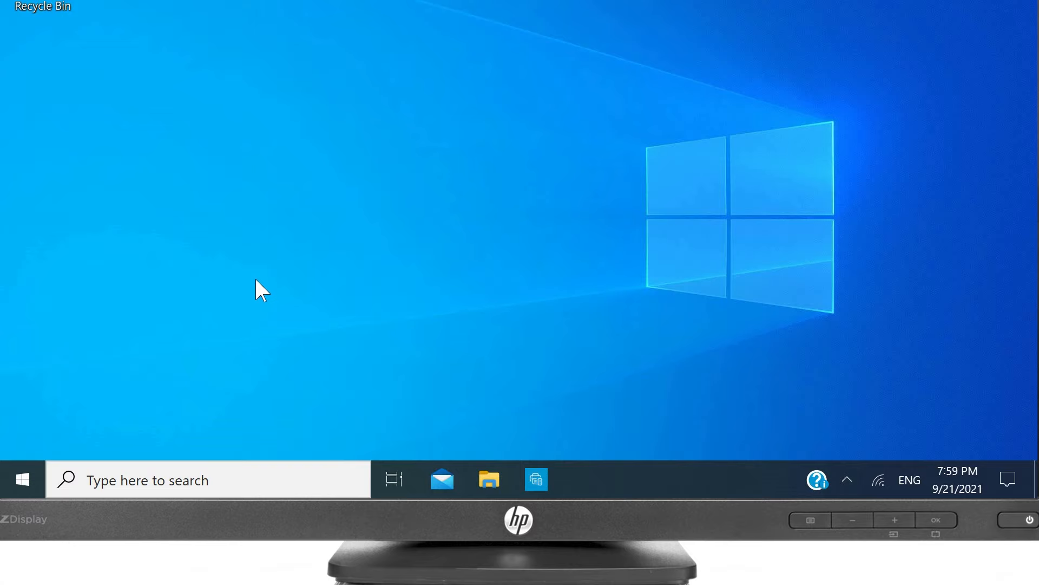
Search the taskbar for 'control panel'.
type("control panel")
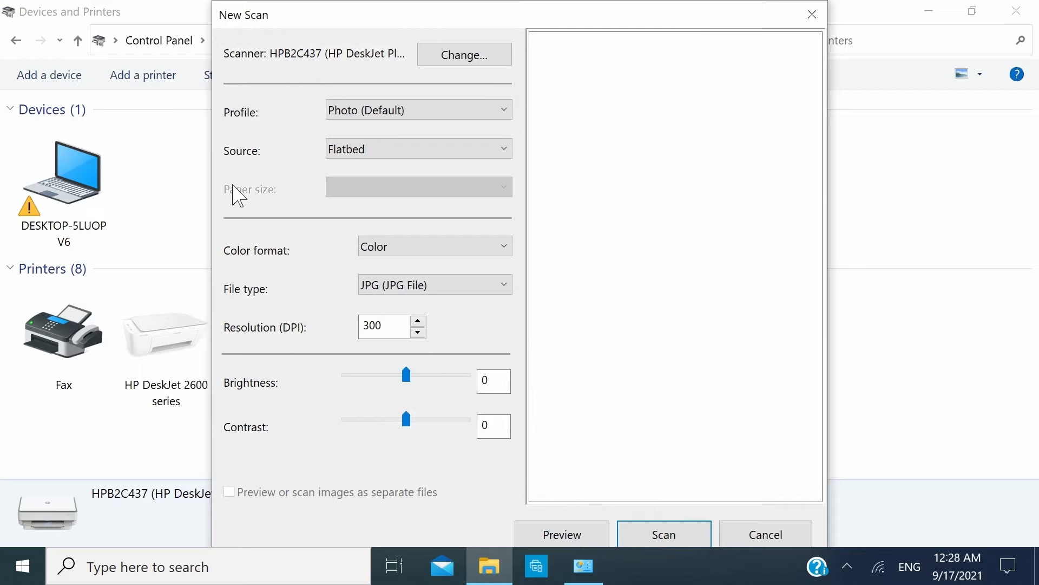
Switch the New Scan dialog to the HPB2C437 scanner with the Documents profile.
left_click(464, 54)
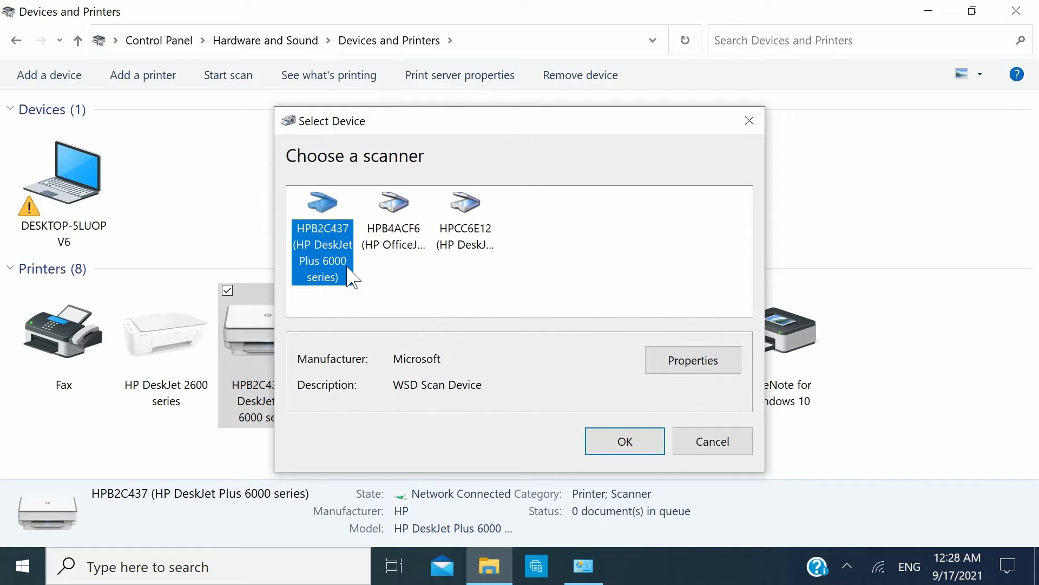
left_click(624, 440)
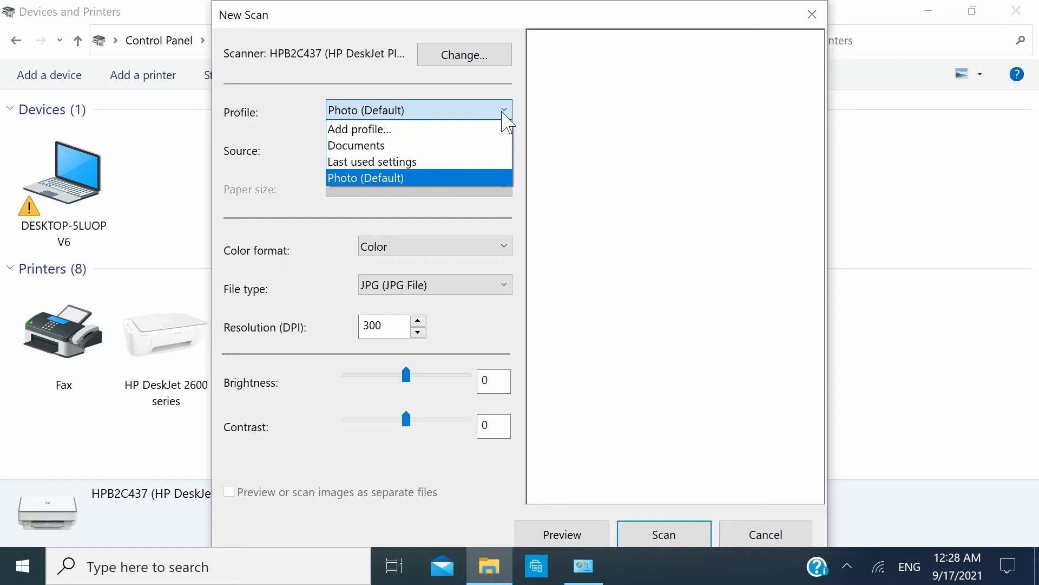
left_click(357, 145)
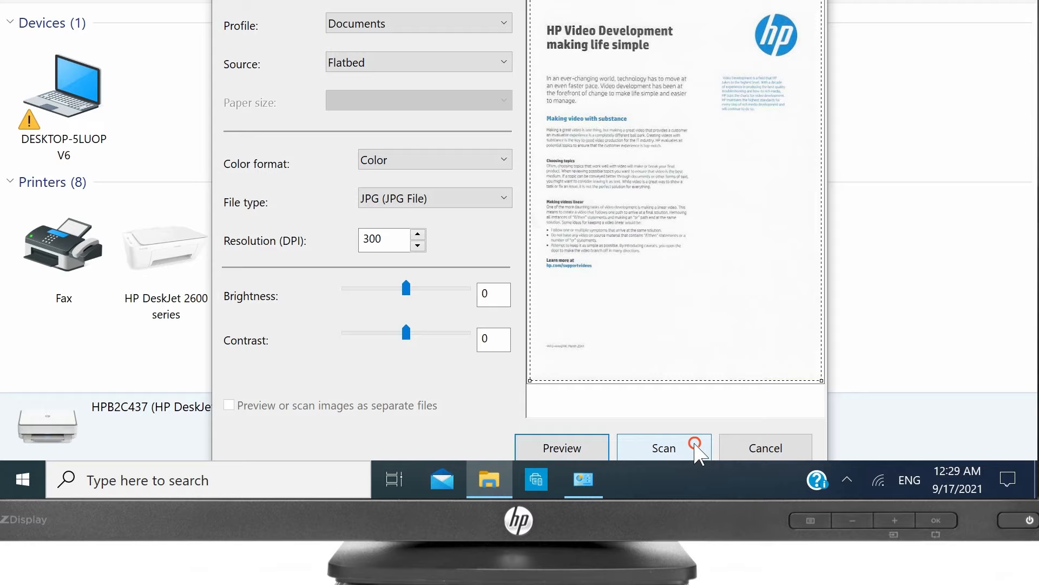
Scan the document so Import Pictures and Videos finds one new item.
left_click(664, 448)
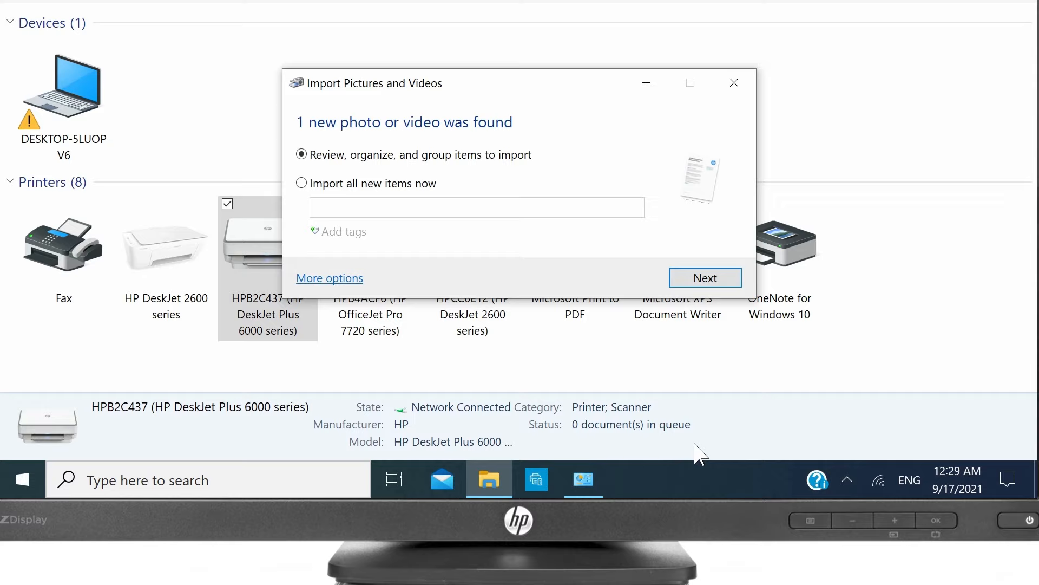